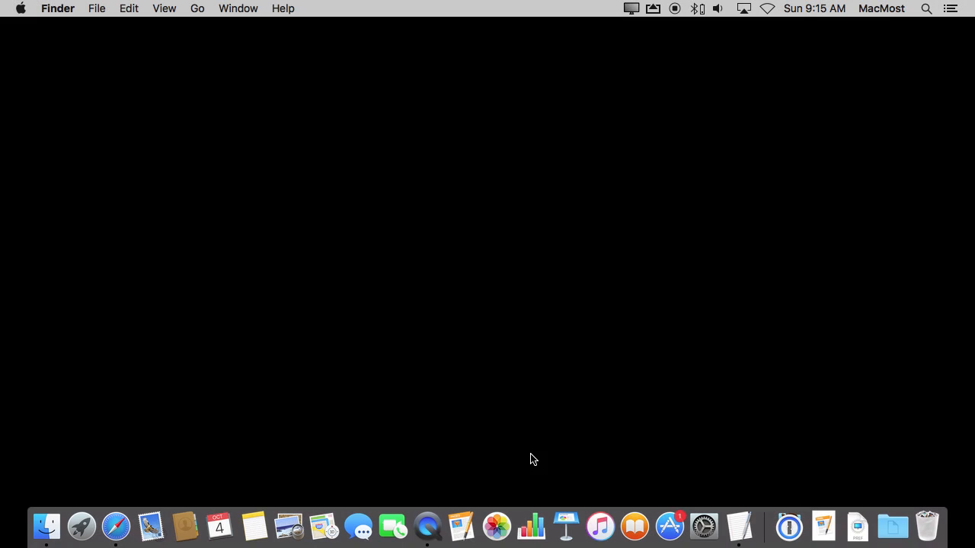
- Launch Photos and view the first dog-on-grass thumbnail under Denver, CO full size
{"action": "left_click", "coordinate": [496, 527]}
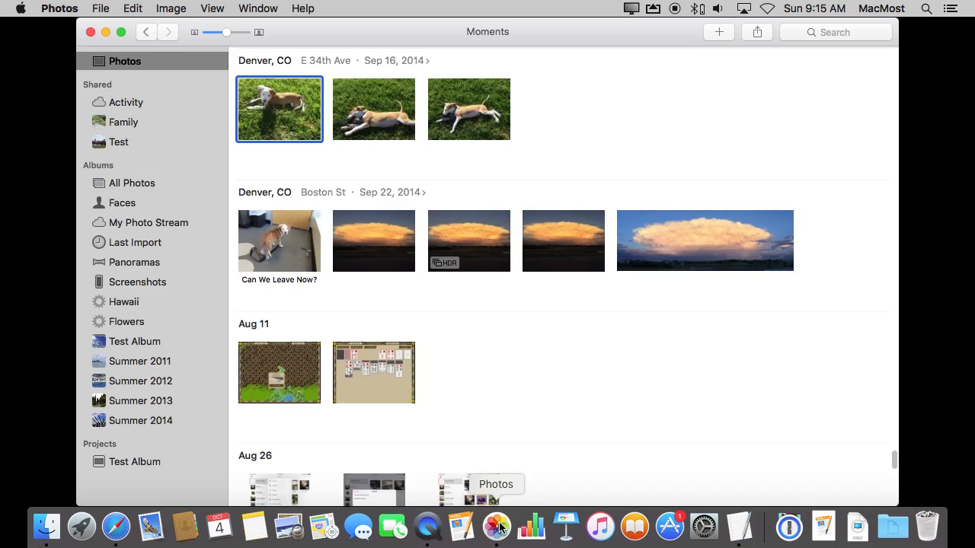
{"action": "double_click", "coordinate": [279, 109]}
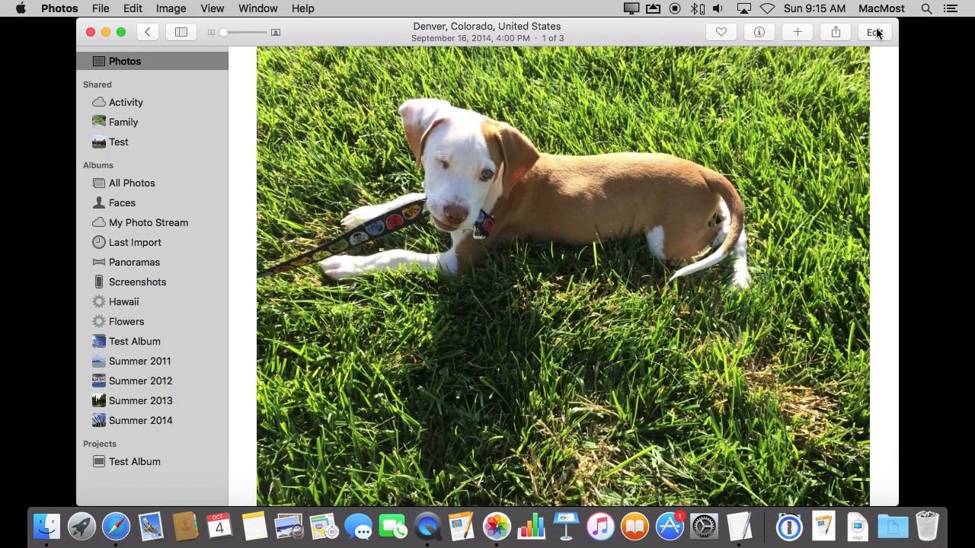
- Enter Edit mode on the dog photo and show the Extensions popup with its More option
{"action": "left_click", "coordinate": [875, 32]}
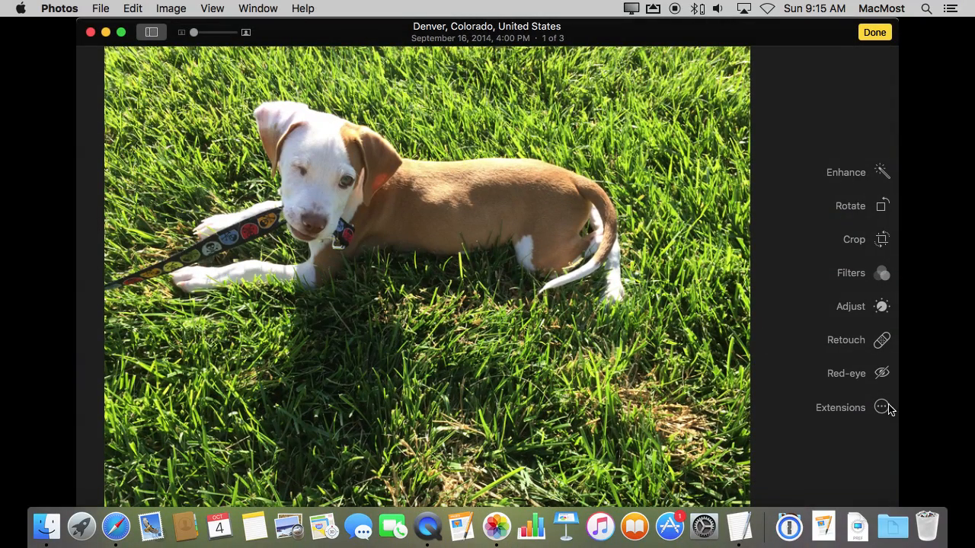
{"action": "left_click", "coordinate": [882, 408]}
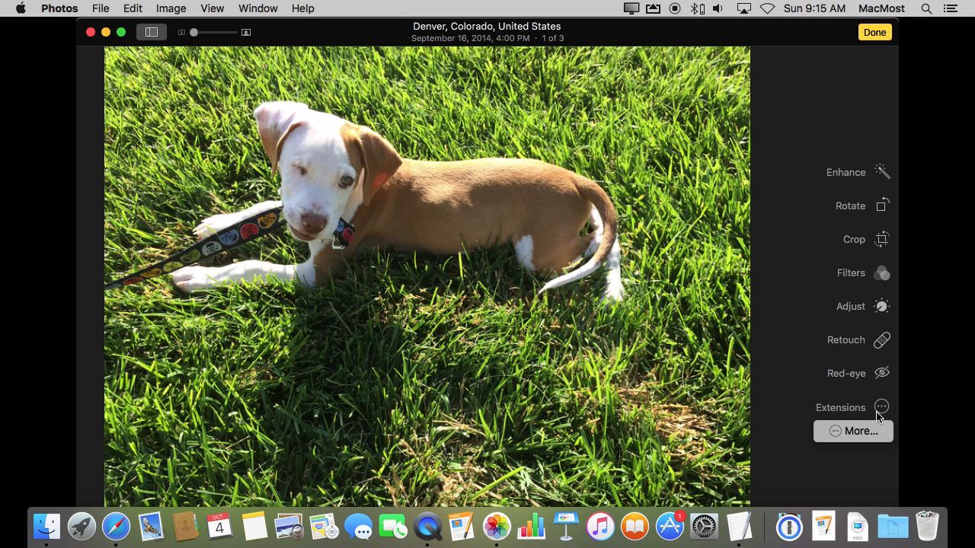
{"action": "left_click", "coordinate": [853, 431]}
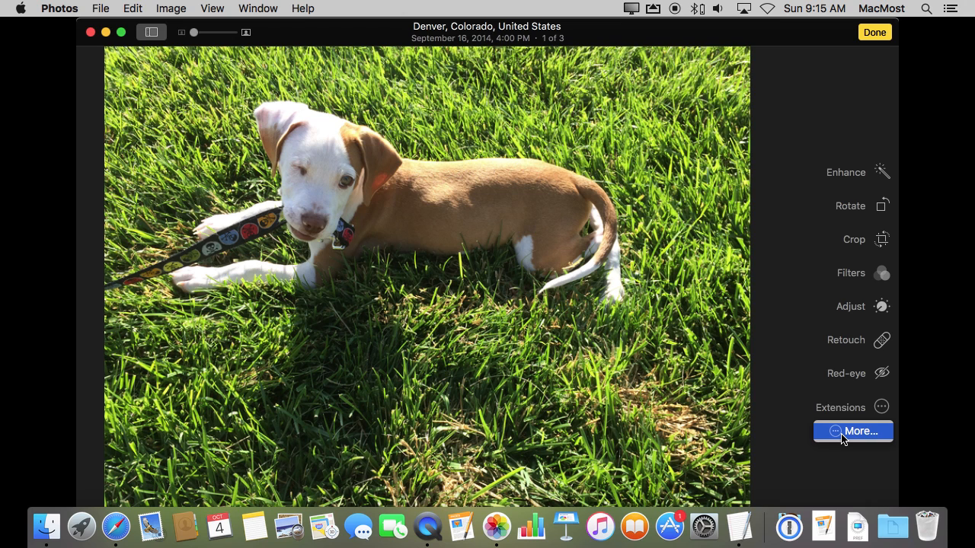
- From More…, enable the BeFunky checkbox in the System Preferences Photos extensions pane
{"action": "left_click", "coordinate": [853, 431]}
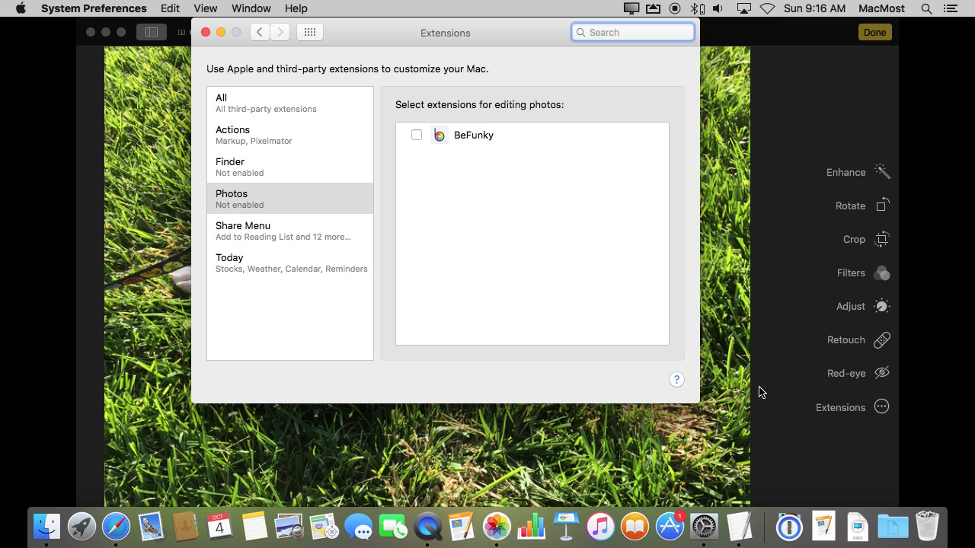
{"action": "mouse_move", "coordinate": [419, 44]}
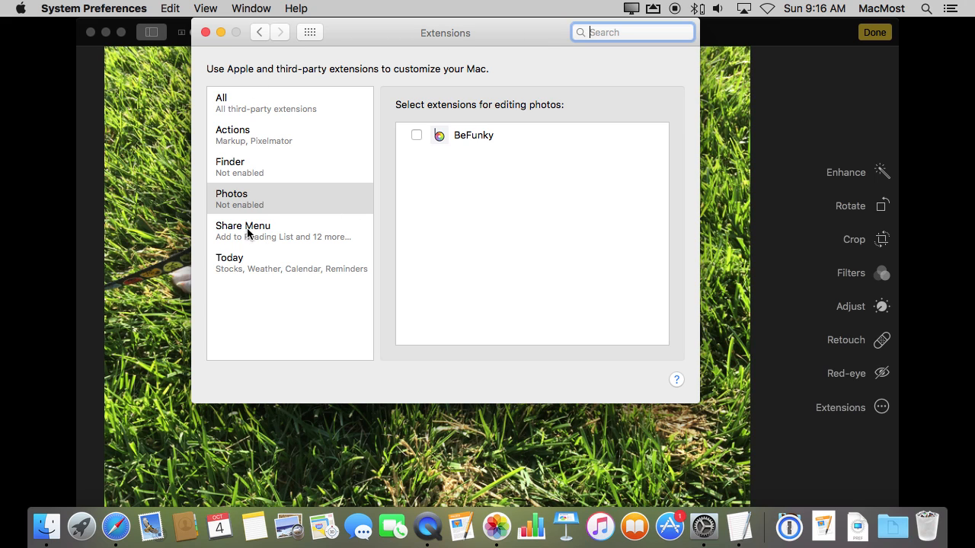
{"action": "mouse_move", "coordinate": [458, 128]}
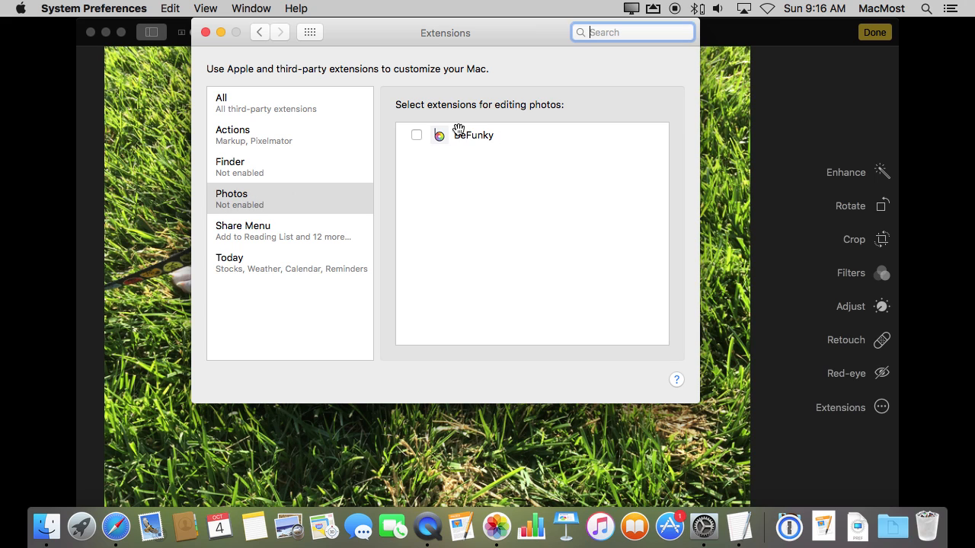
{"action": "mouse_move", "coordinate": [474, 133]}
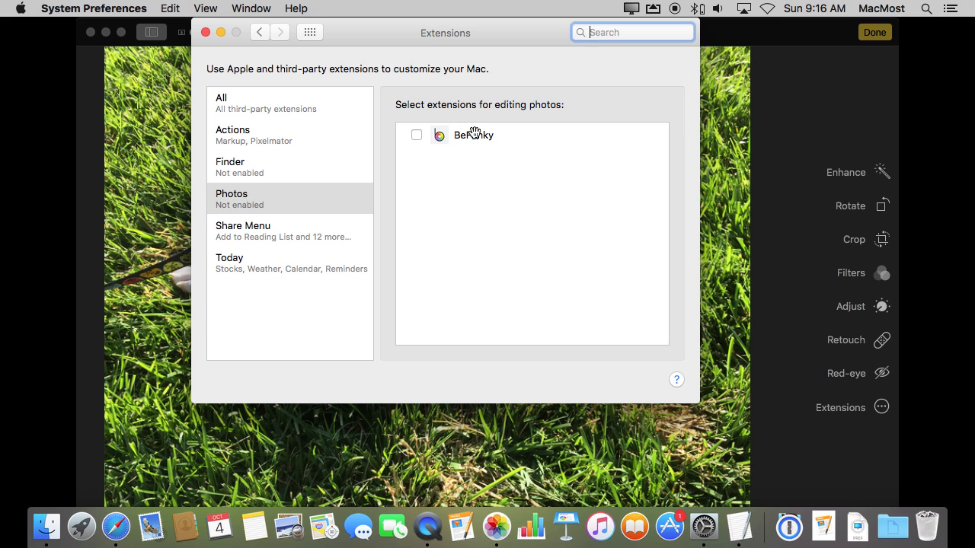
{"action": "mouse_move", "coordinate": [423, 151]}
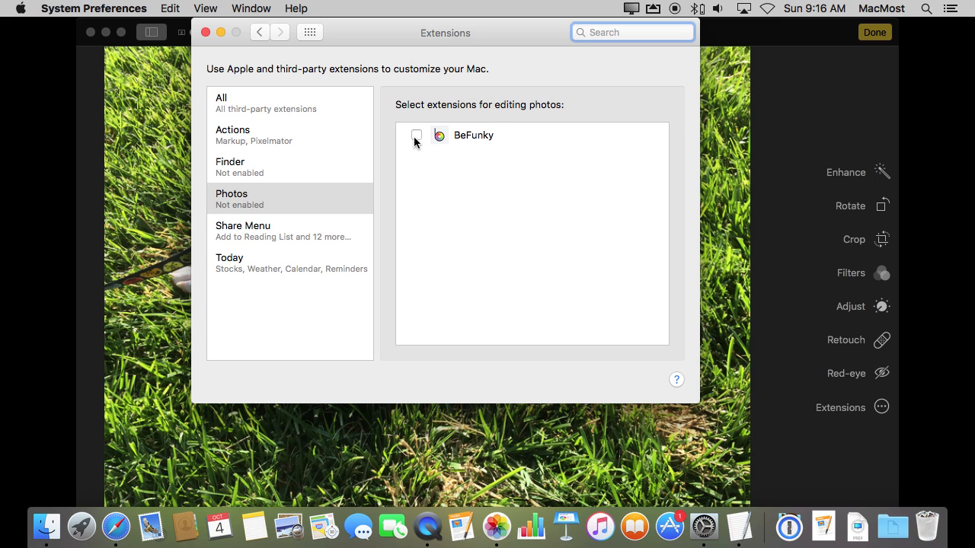
{"action": "left_click", "coordinate": [416, 134]}
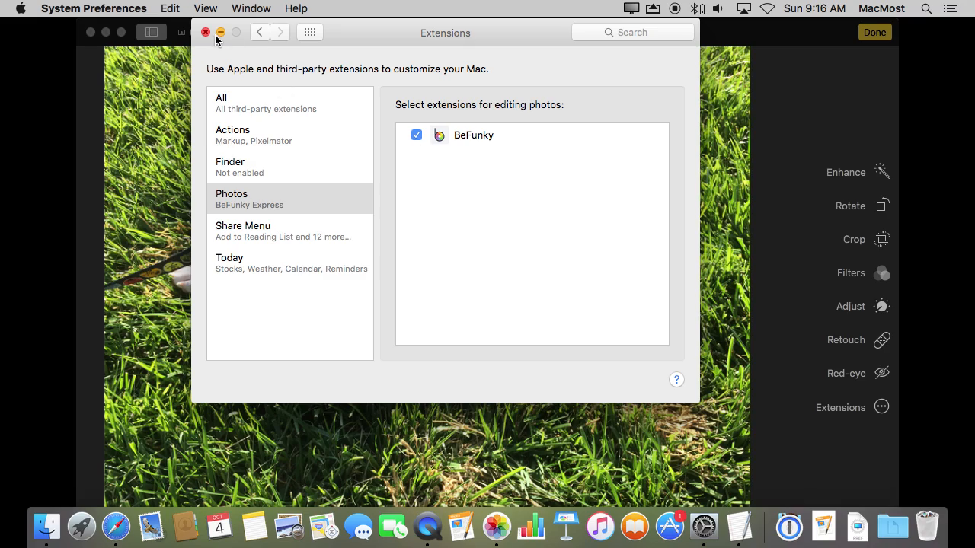
- Close System Preferences and hand the dog photo to BeFunky from the Extensions popup
{"action": "left_click", "coordinate": [204, 32]}
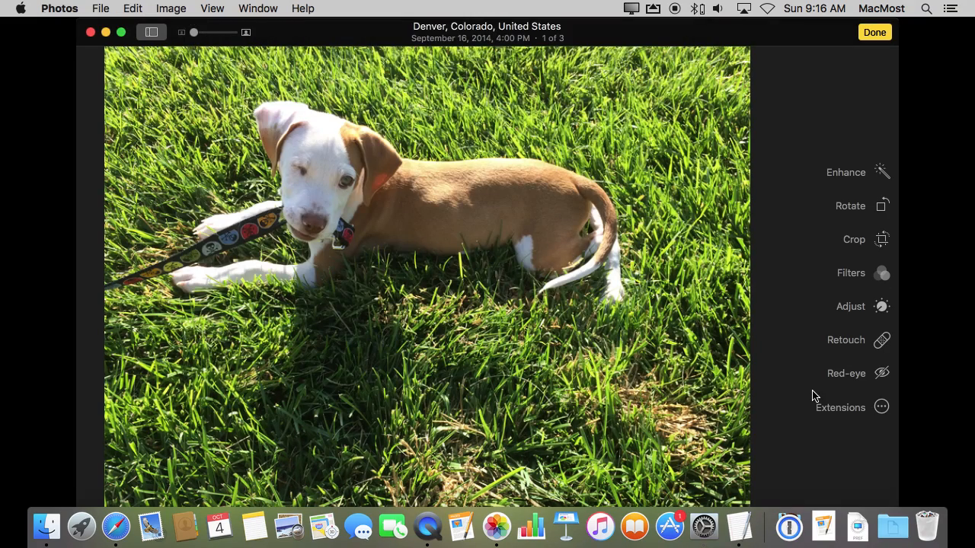
{"action": "left_click", "coordinate": [841, 407]}
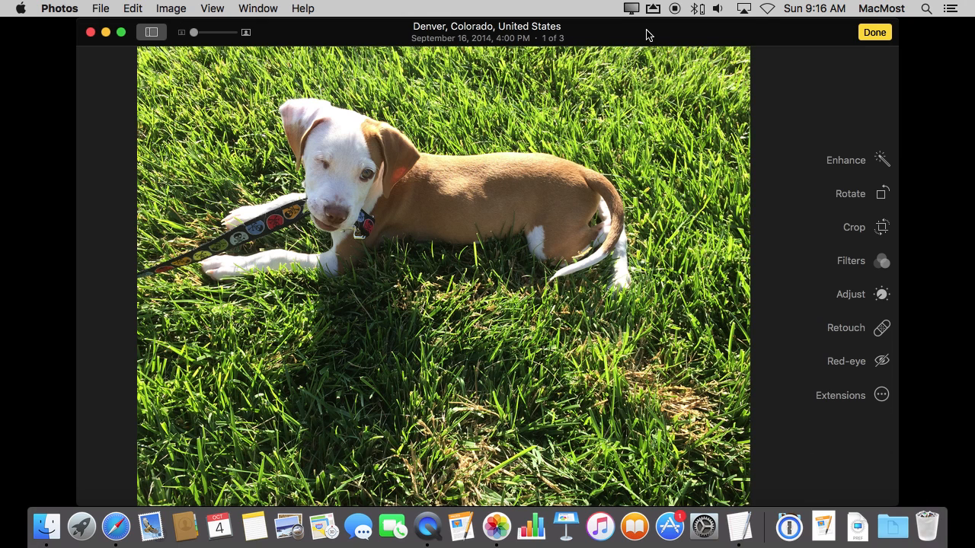
{"action": "left_click", "coordinate": [880, 394]}
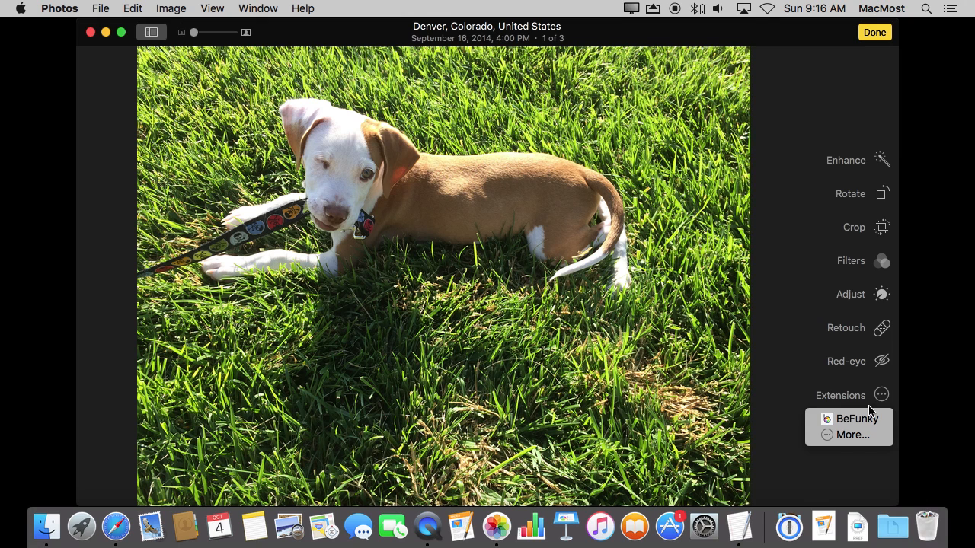
{"action": "left_click", "coordinate": [856, 418]}
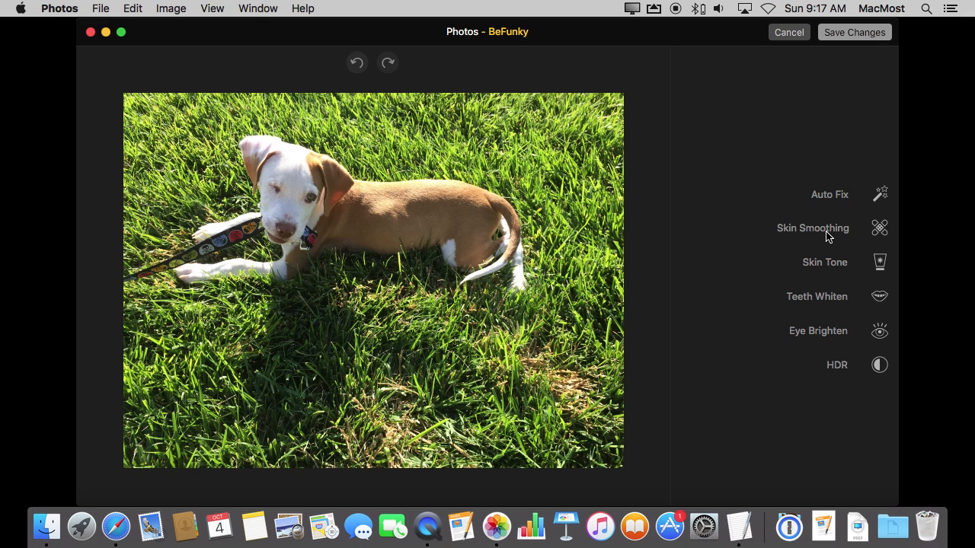
{"action": "mouse_move", "coordinate": [792, 250]}
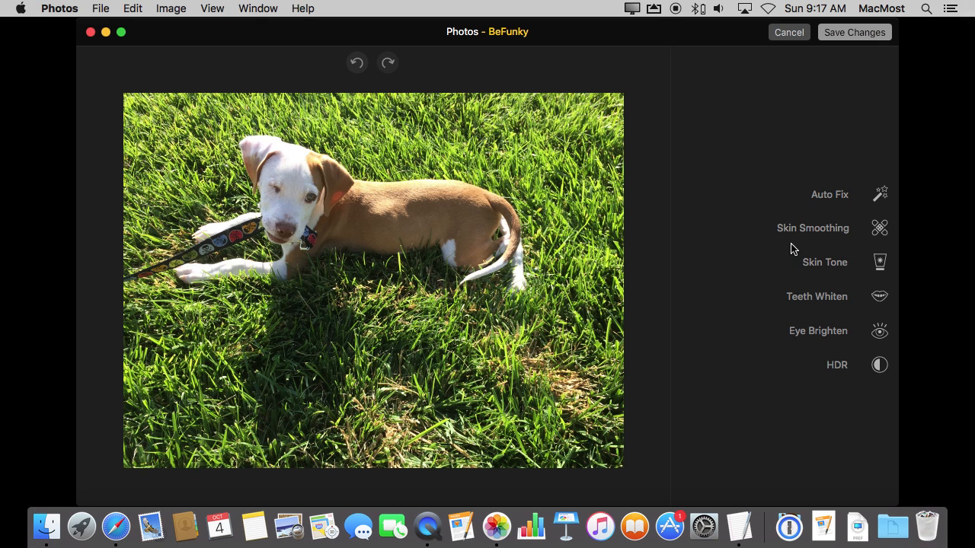
{"action": "mouse_move", "coordinate": [875, 340]}
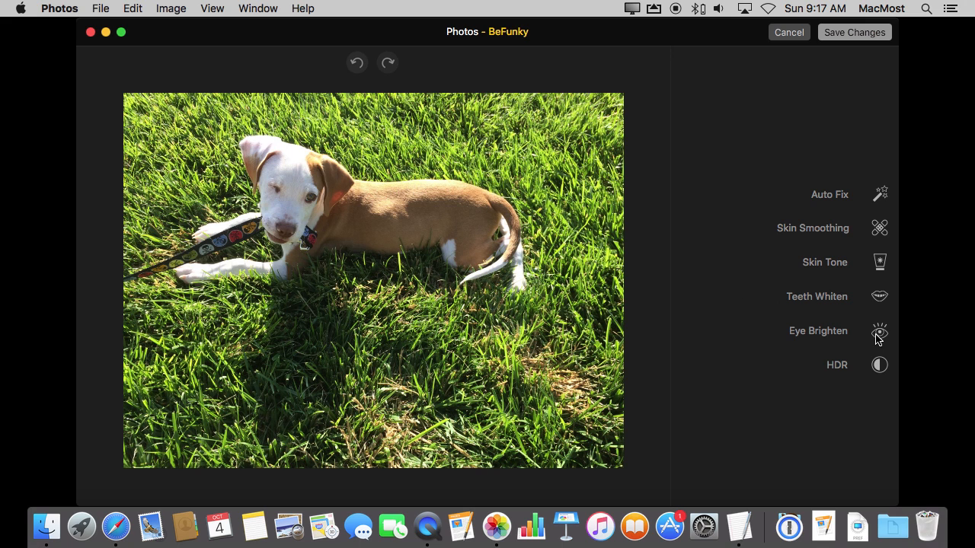
- Run BeFunky Auto Fix on the dog photo with Intensity set to 73
{"action": "left_click", "coordinate": [880, 195]}
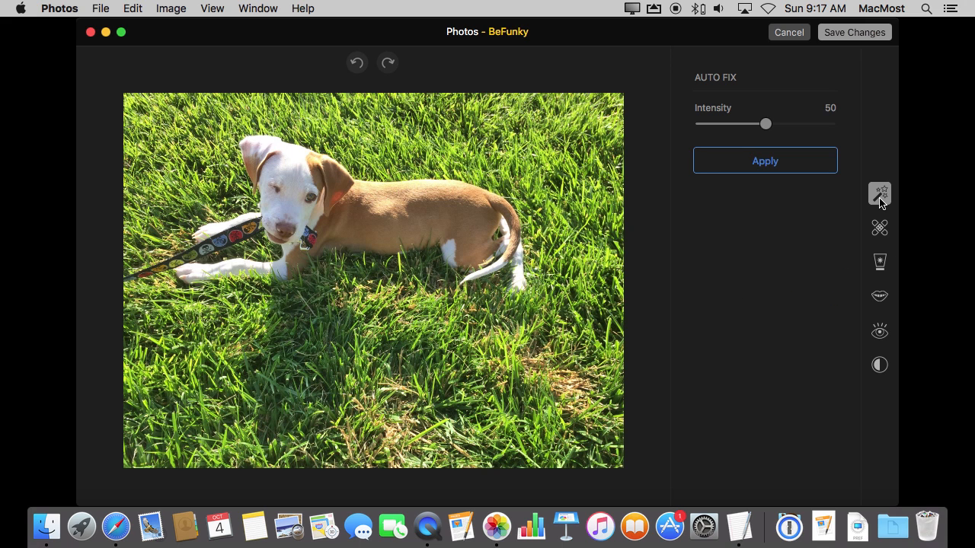
{"action": "left_click_drag", "start_coordinate": [765, 123], "coordinate": [801, 123]}
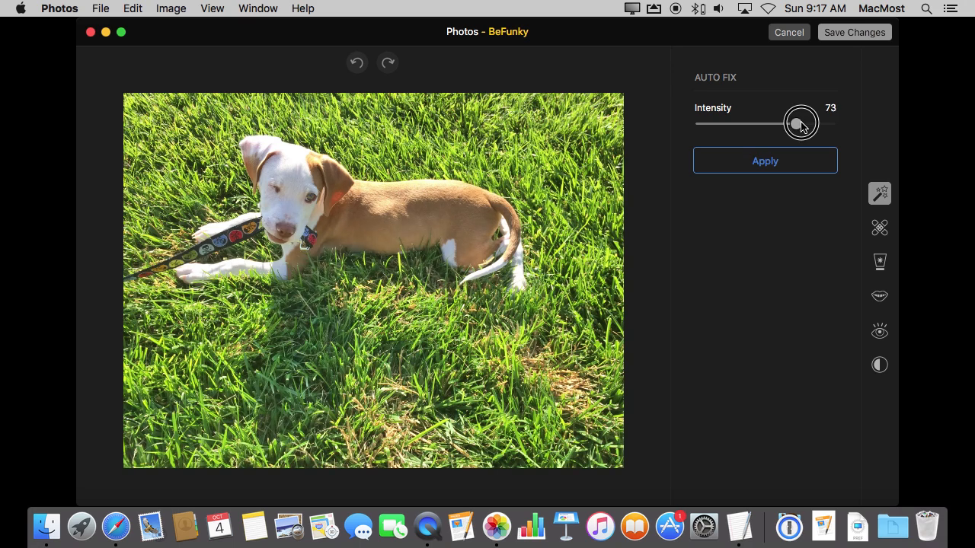
{"action": "left_click_drag", "start_coordinate": [800, 124], "coordinate": [784, 123]}
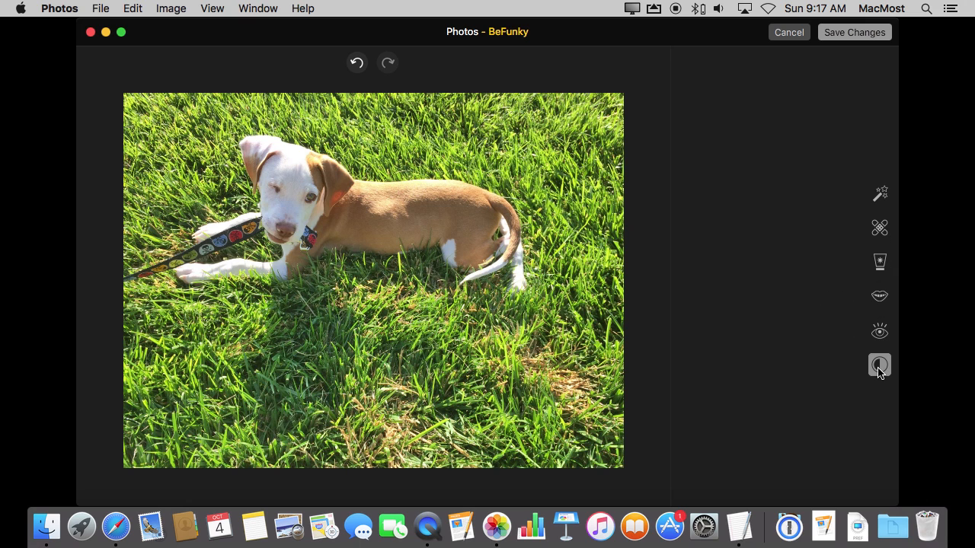
- In Shadow/Highlight, set Shadow Radius to 86 and Highlight Amount to 17
{"action": "left_click", "coordinate": [879, 364]}
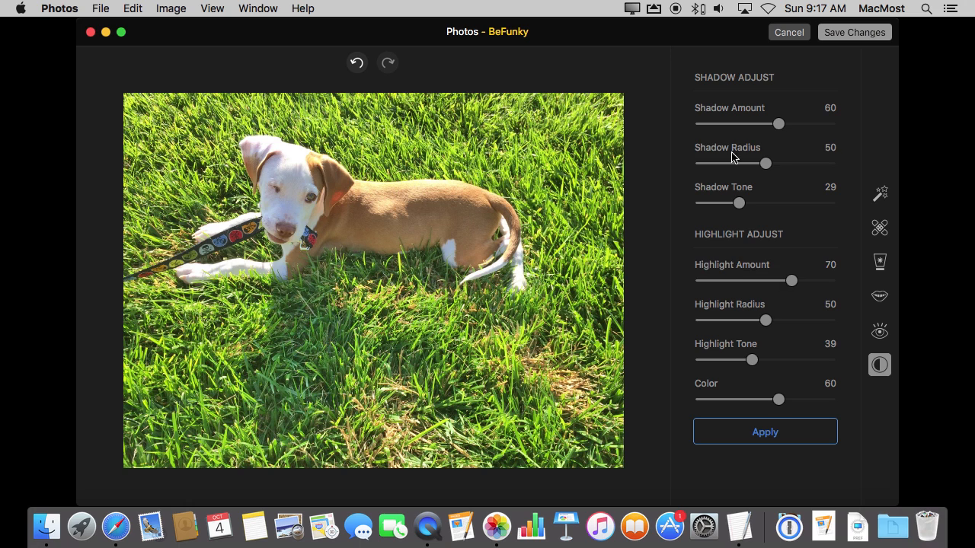
{"action": "left_click_drag", "start_coordinate": [764, 163], "coordinate": [814, 163]}
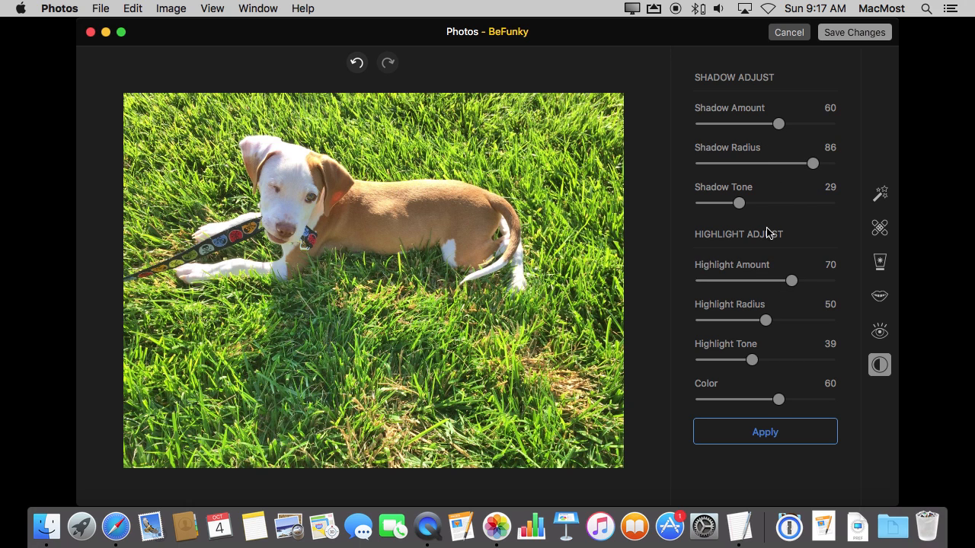
{"action": "left_click_drag", "start_coordinate": [792, 281], "coordinate": [724, 280]}
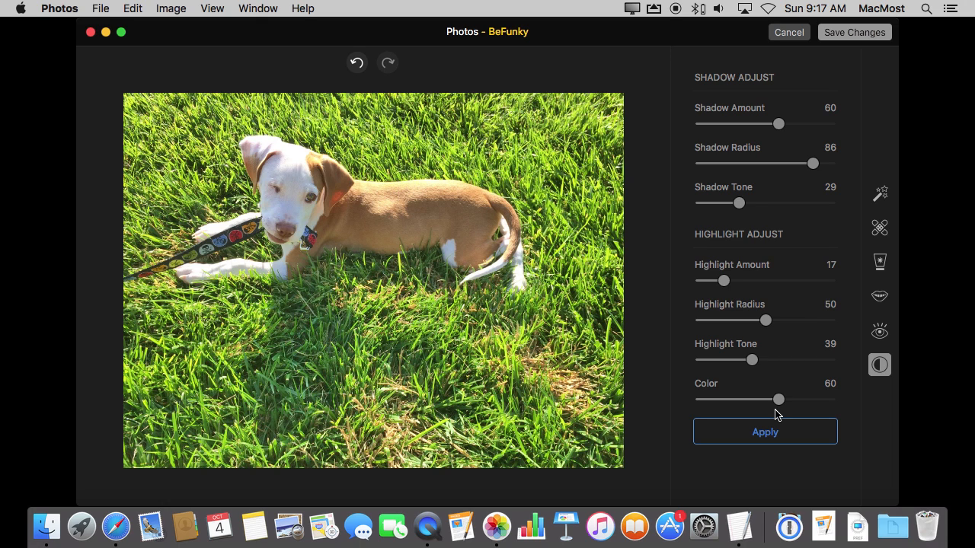
{"action": "mouse_move", "coordinate": [897, 238]}
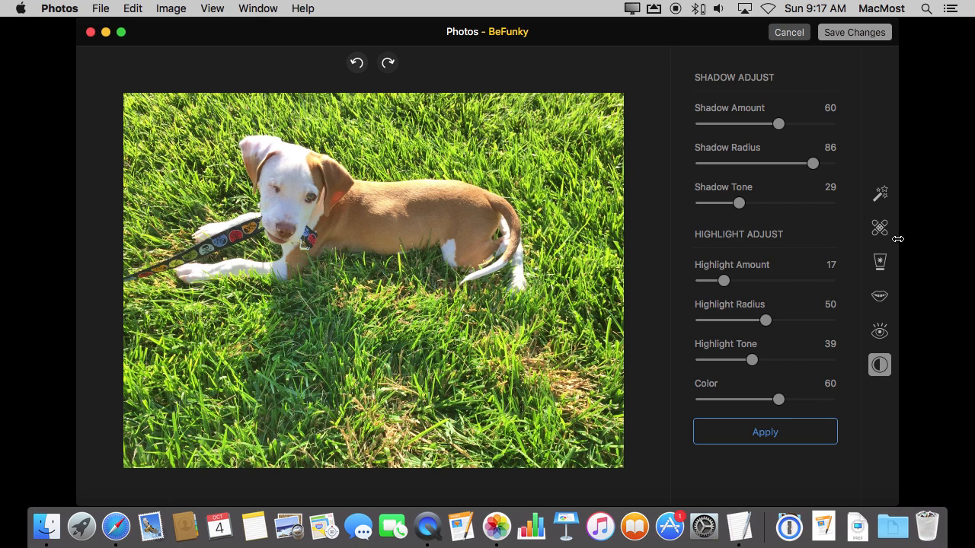
{"action": "mouse_move", "coordinate": [862, 298]}
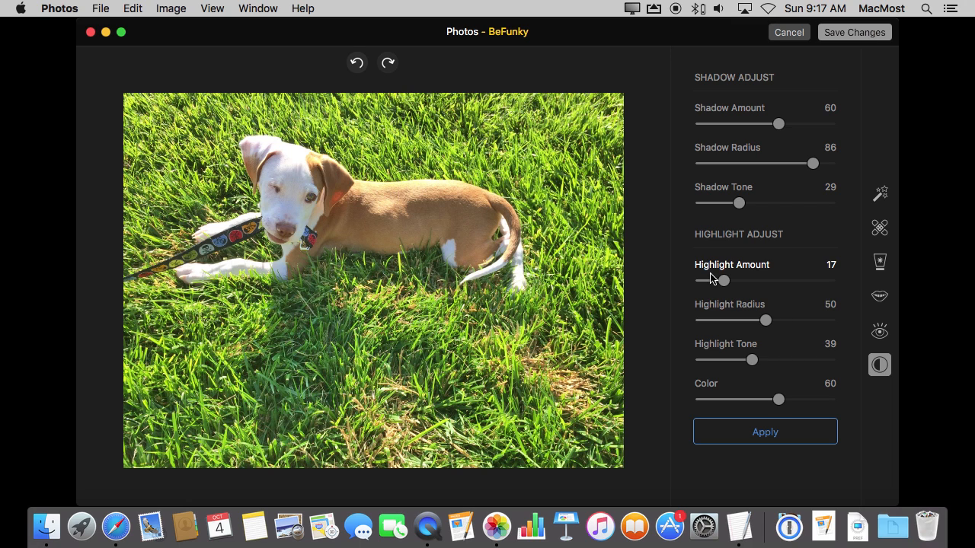
{"action": "mouse_move", "coordinate": [728, 137]}
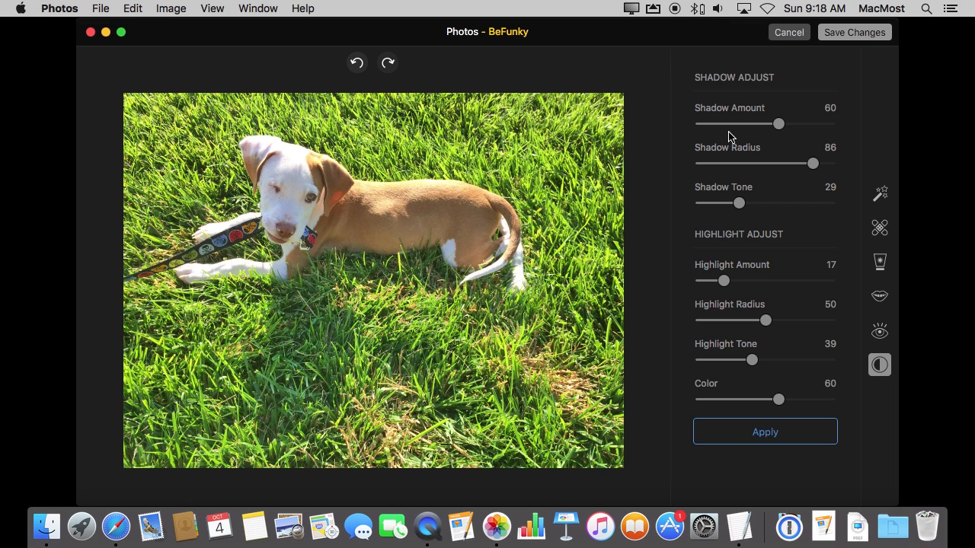
- Launch the App Store and search for "photos extensions", surfacing BeFunky Express
{"action": "left_click", "coordinate": [669, 525]}
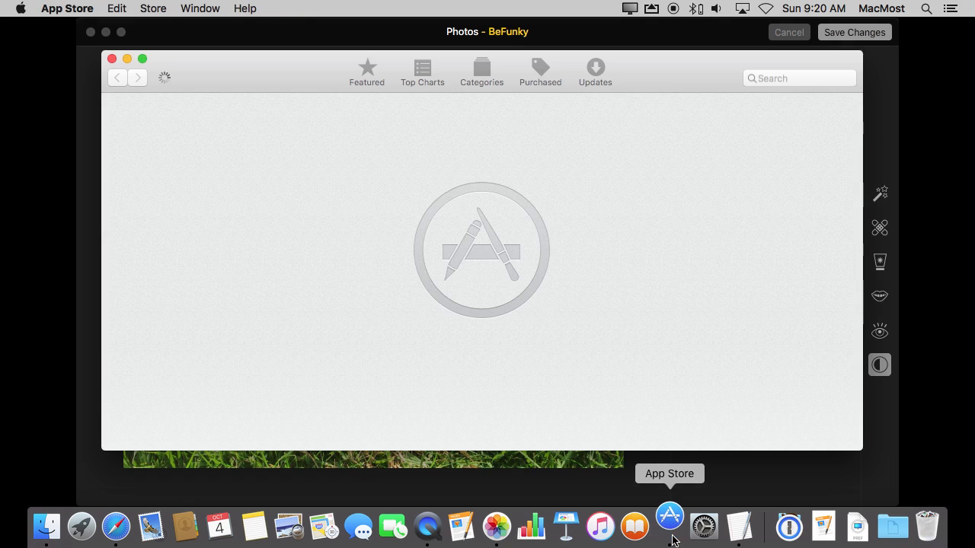
{"action": "left_click", "coordinate": [798, 78]}
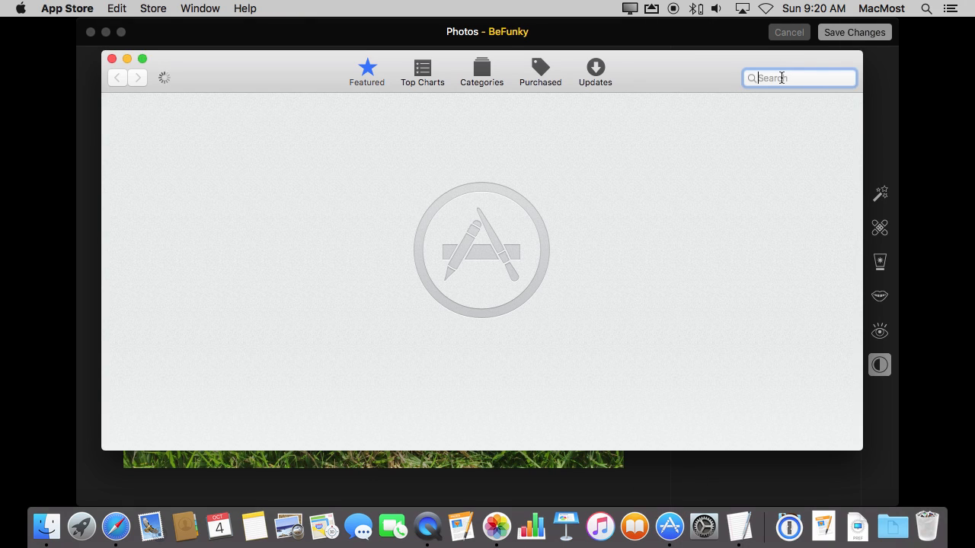
{"action": "type", "text": "photos extensions"}
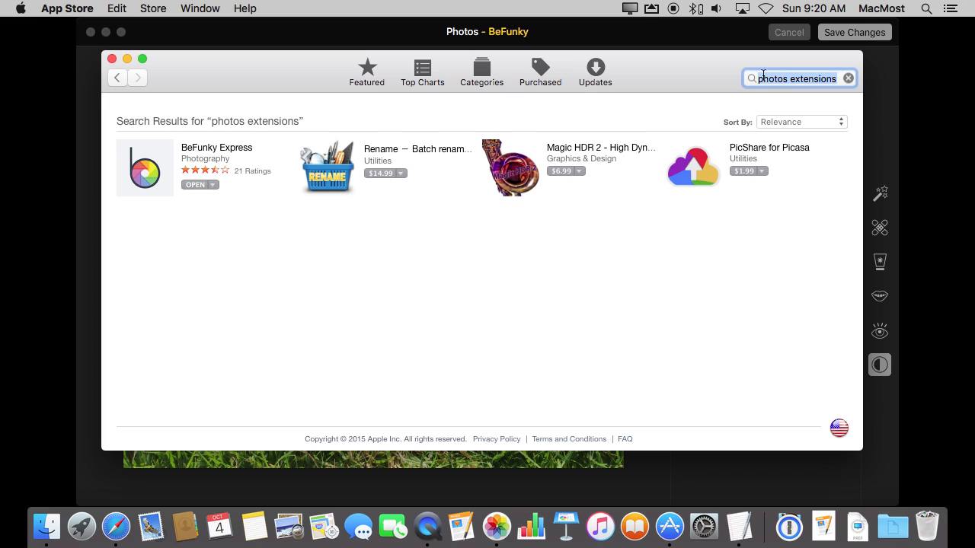
{"action": "mouse_move", "coordinate": [138, 170]}
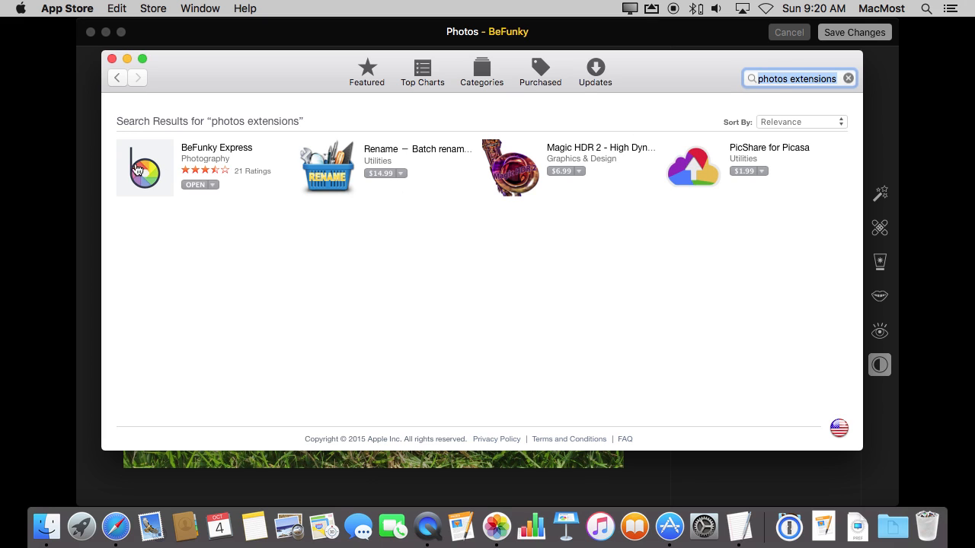
{"action": "mouse_move", "coordinate": [189, 165]}
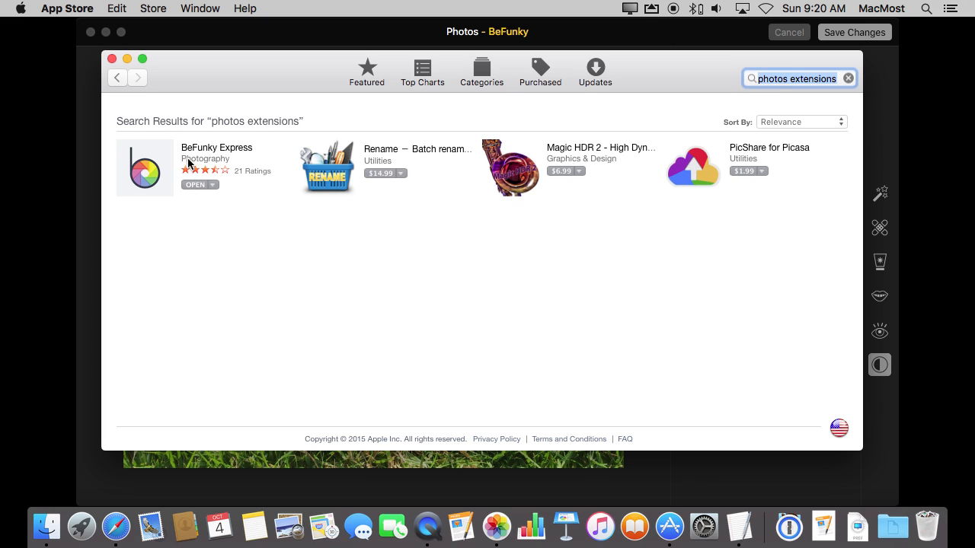
{"action": "mouse_move", "coordinate": [221, 184]}
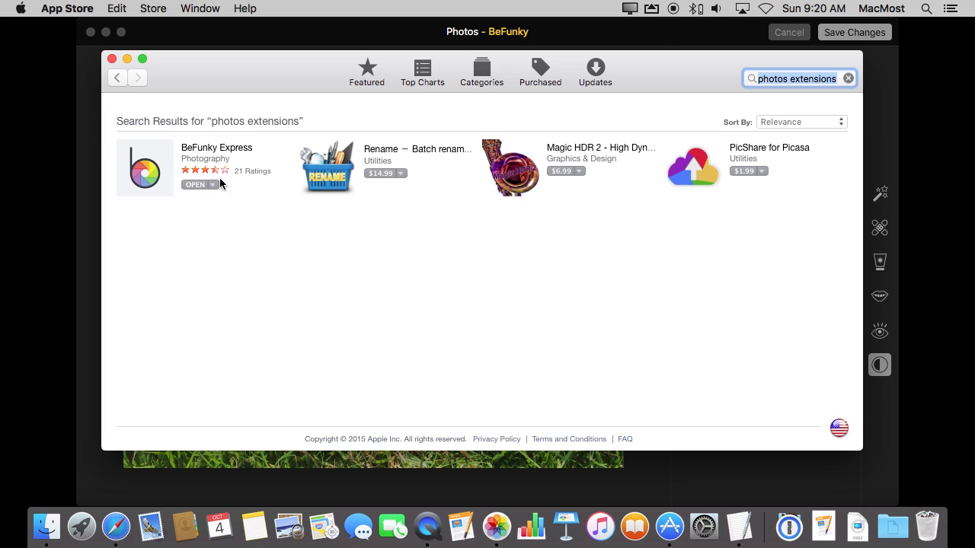
{"action": "mouse_move", "coordinate": [708, 228]}
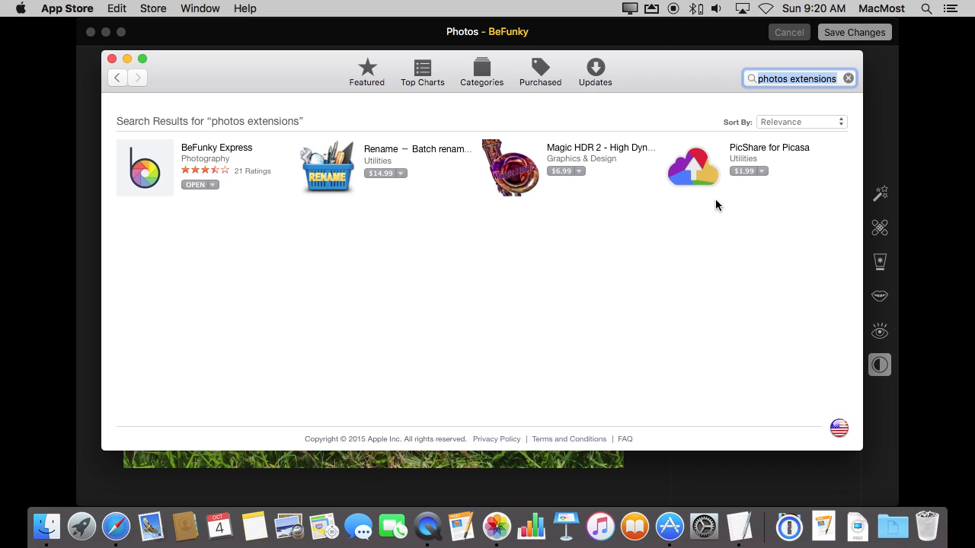
{"action": "mouse_move", "coordinate": [347, 213]}
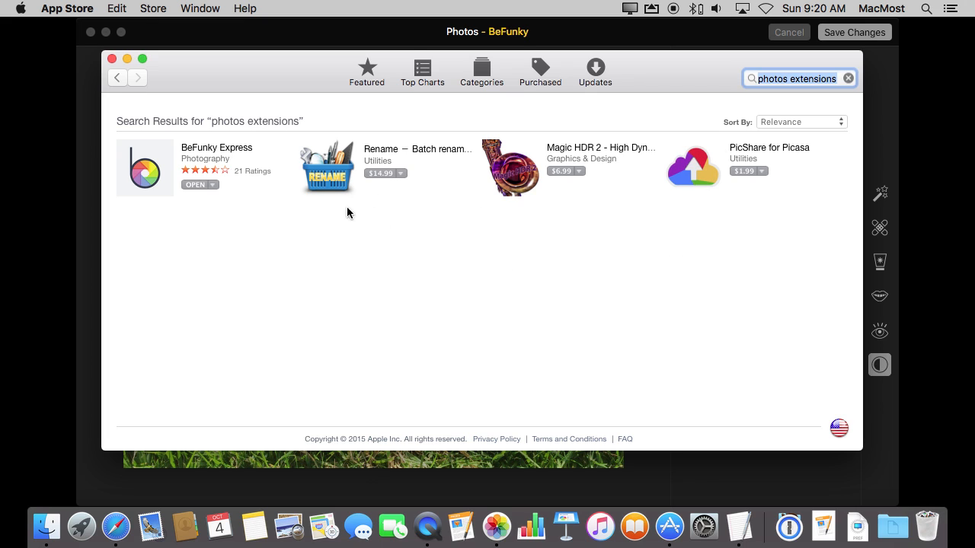
{"action": "mouse_move", "coordinate": [393, 151]}
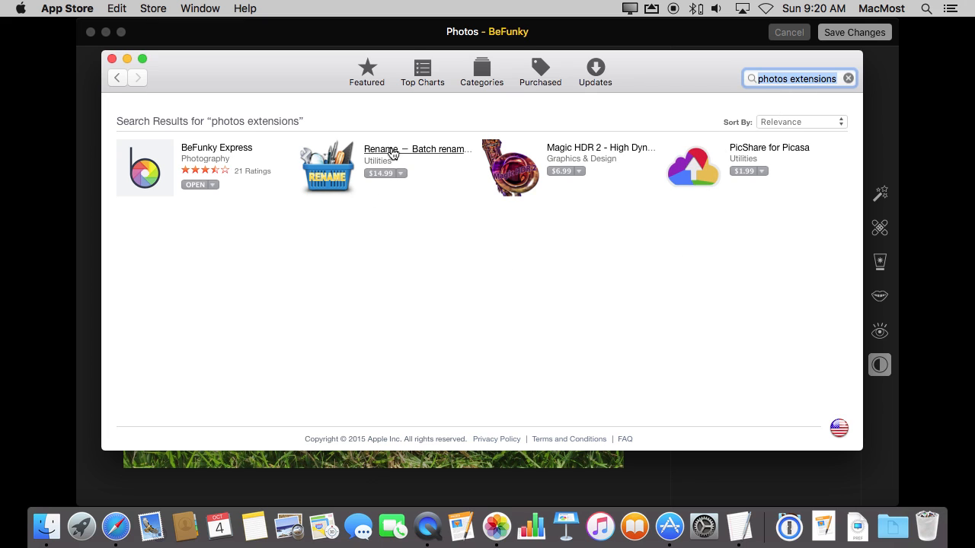
{"action": "mouse_move", "coordinate": [313, 300]}
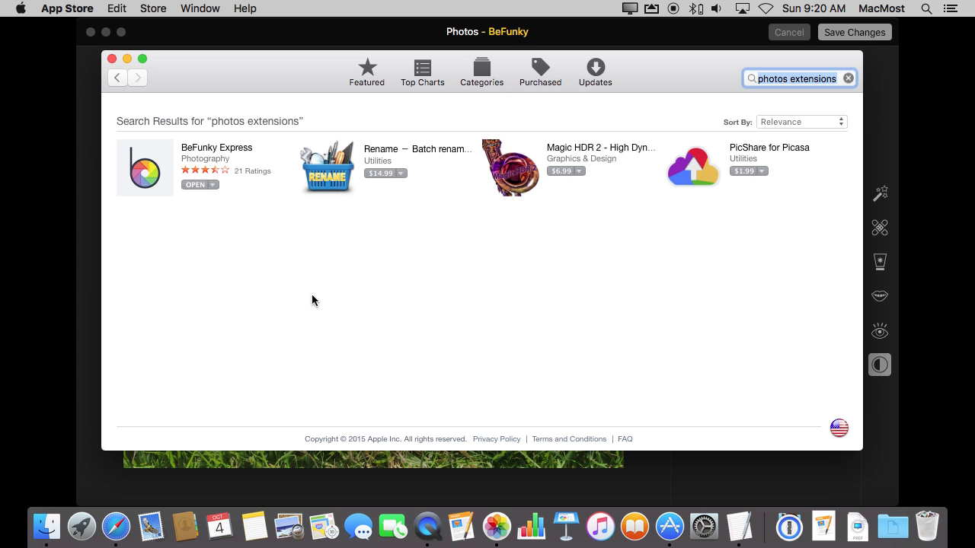